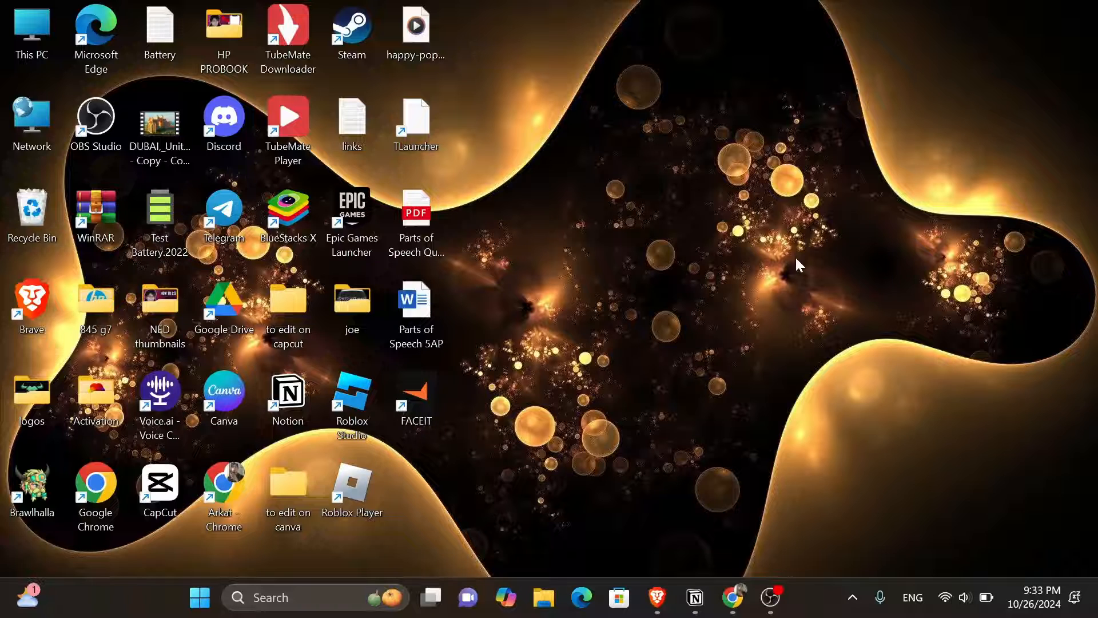
mouse_move(676, 274)
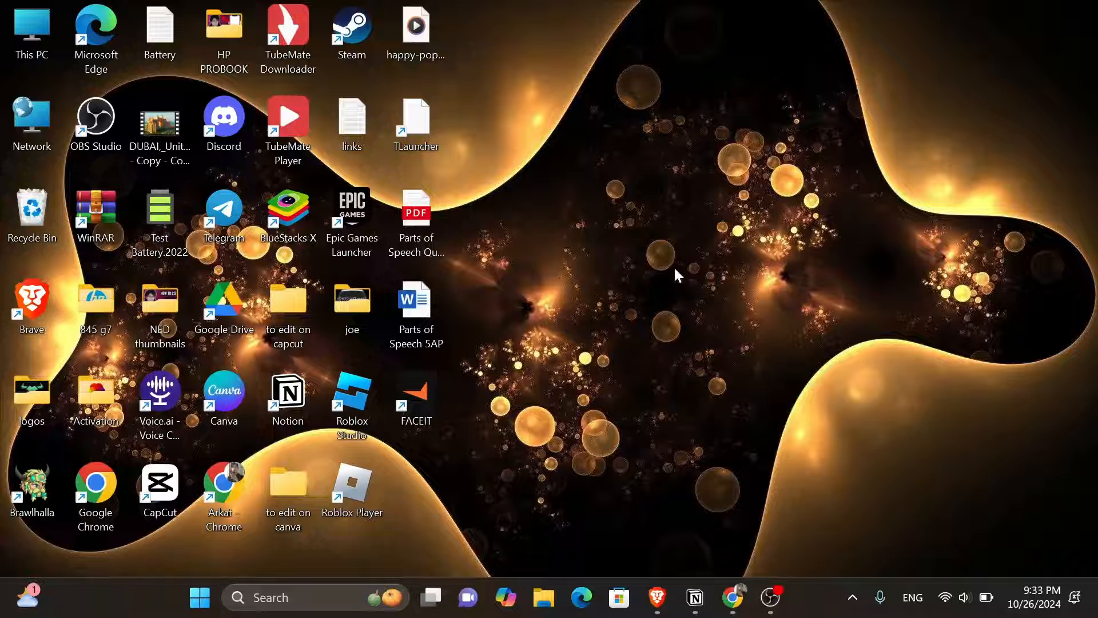
mouse_move(501, 374)
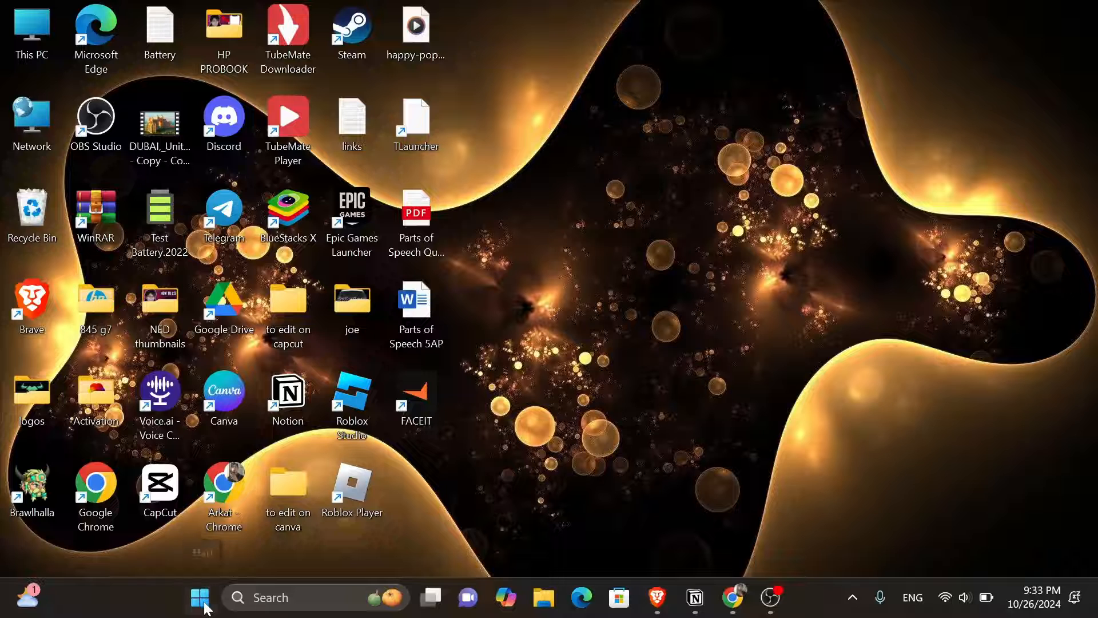
Step: Open Settings' Installed apps page from the Start button quick link menu
right_click(200, 596)
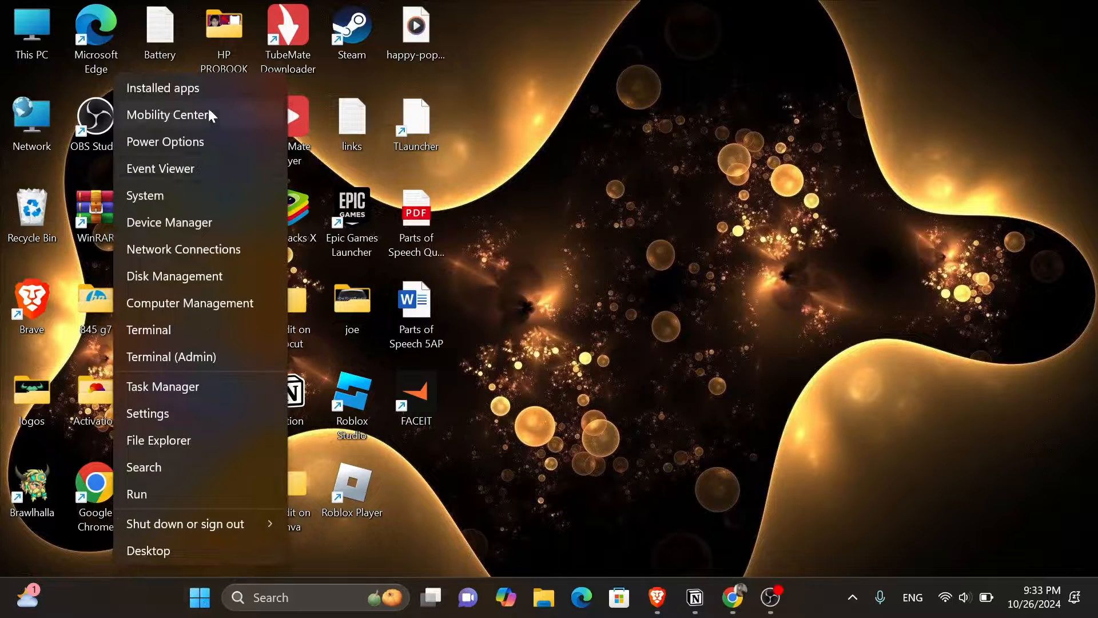
mouse_move(213, 96)
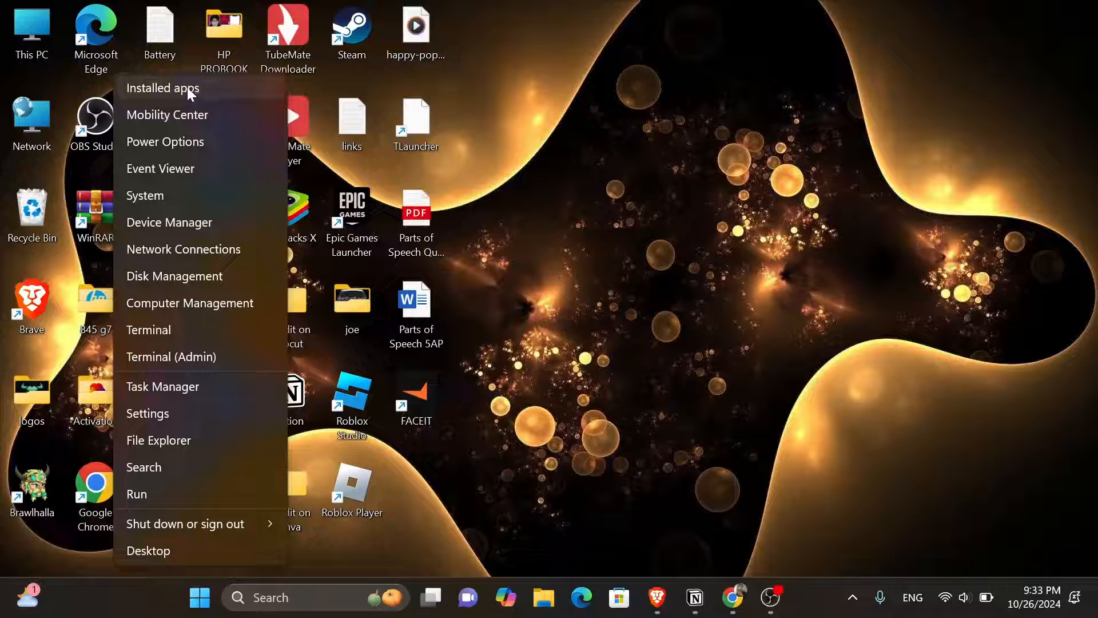
click(163, 88)
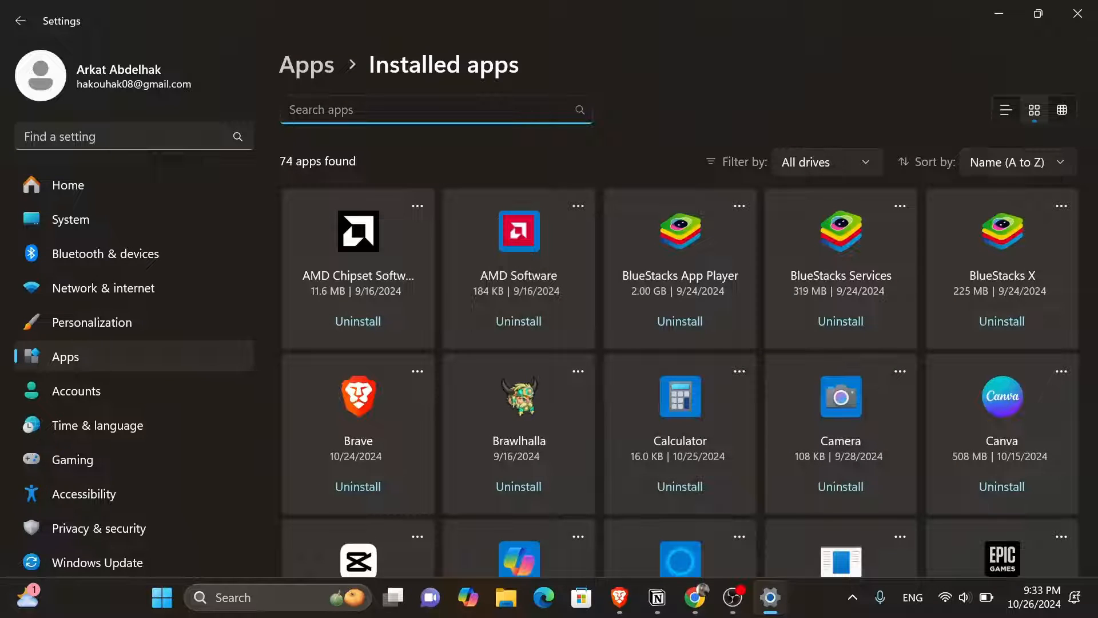
Step: Search installed apps for 'faceit' and uninstall the FACEIT app, confirming the removal
text(faceit)
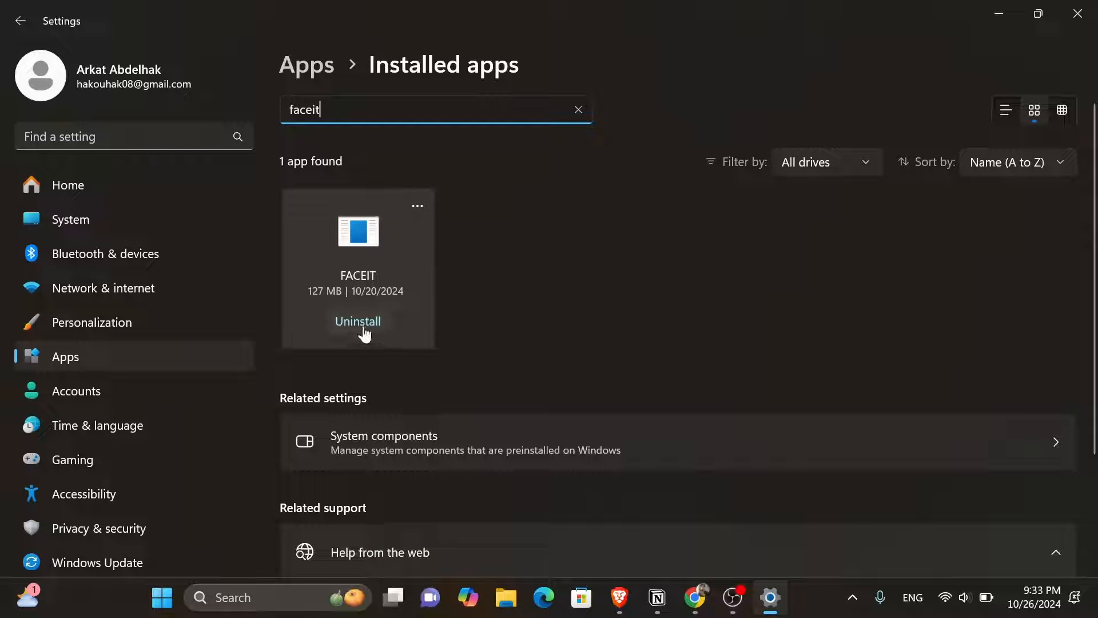
click(357, 321)
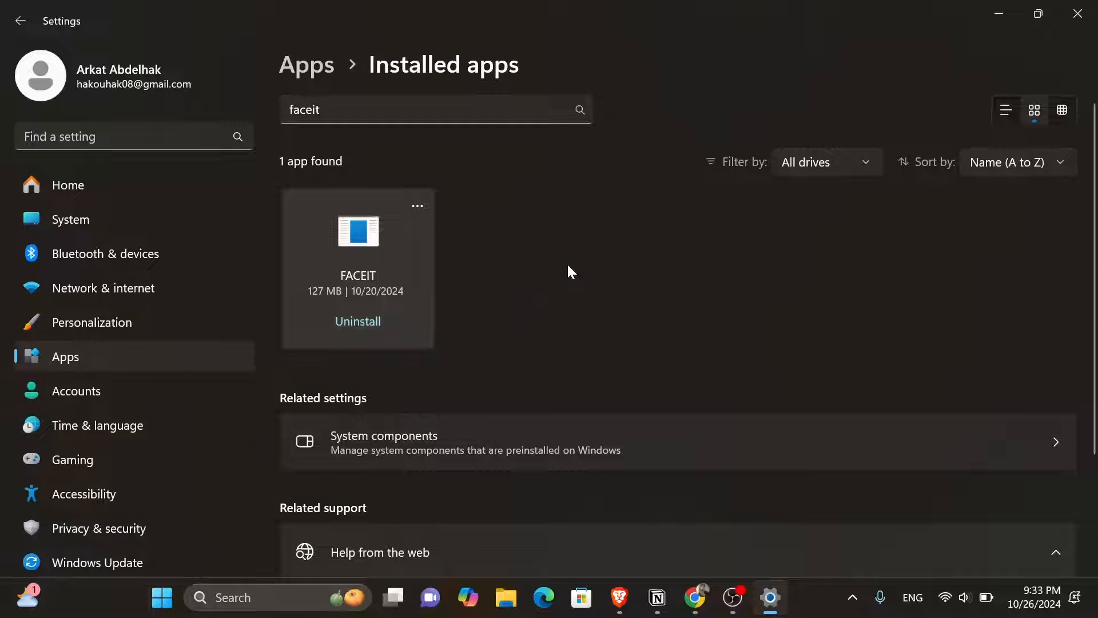
click(434, 110)
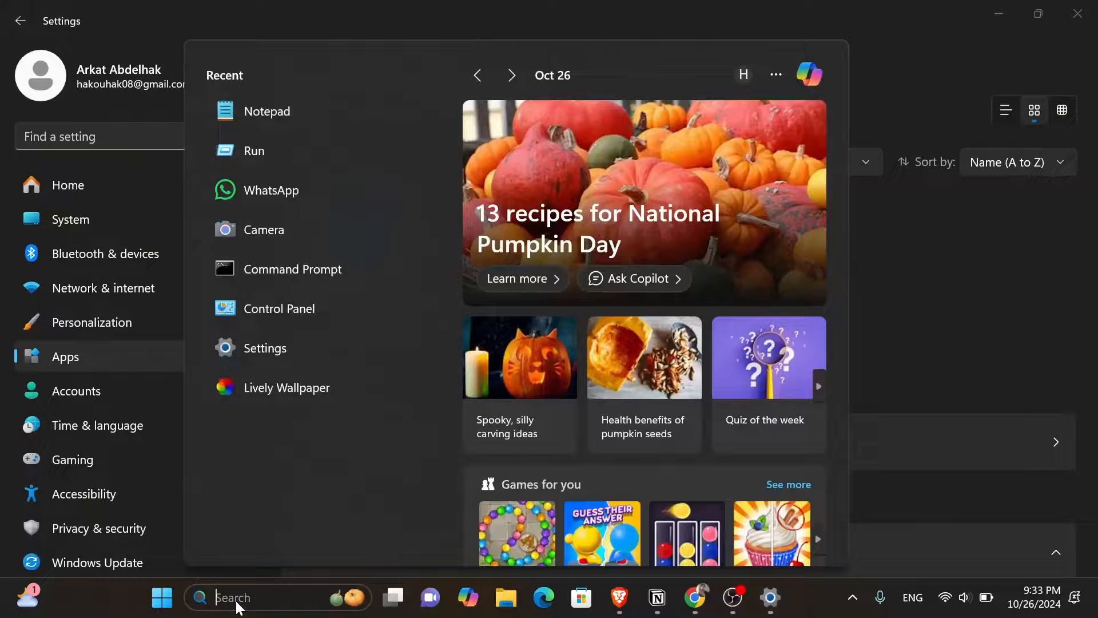
Step: Search Windows for 'run' to find the Run app
text(run)
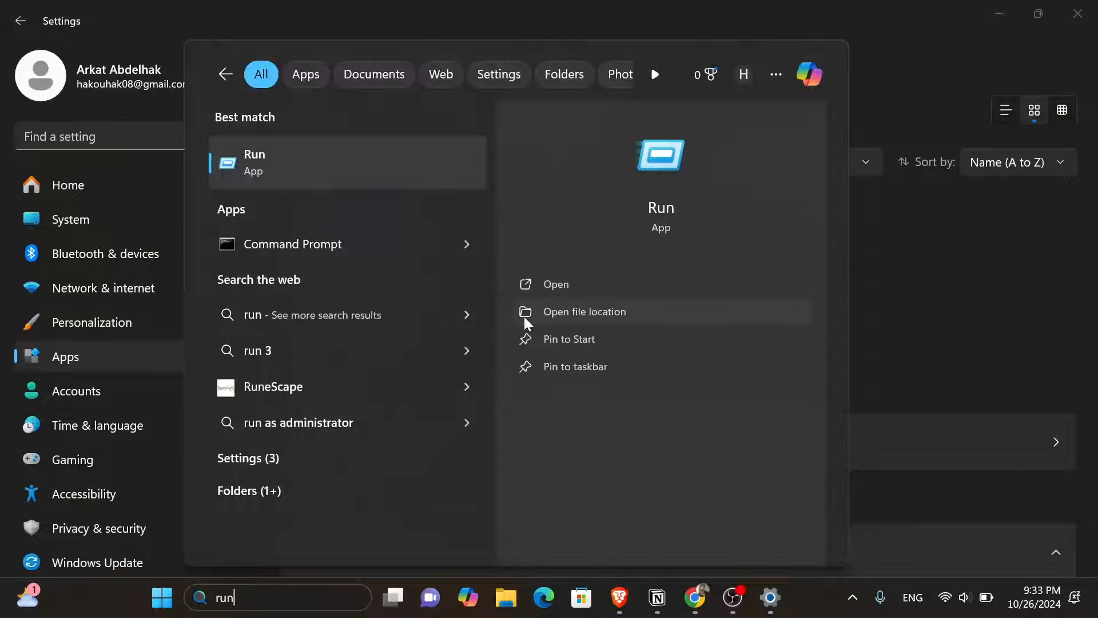
mouse_move(334, 165)
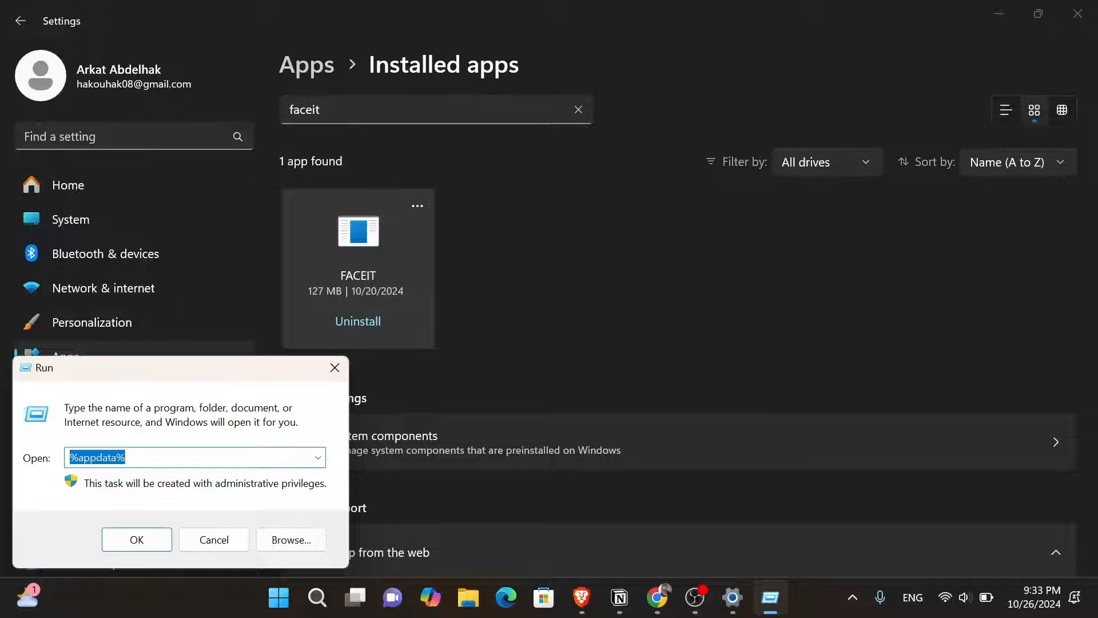
Step: Open %localappdata% through the Run dialog to show AppData\Local in File Explorer
text(%)
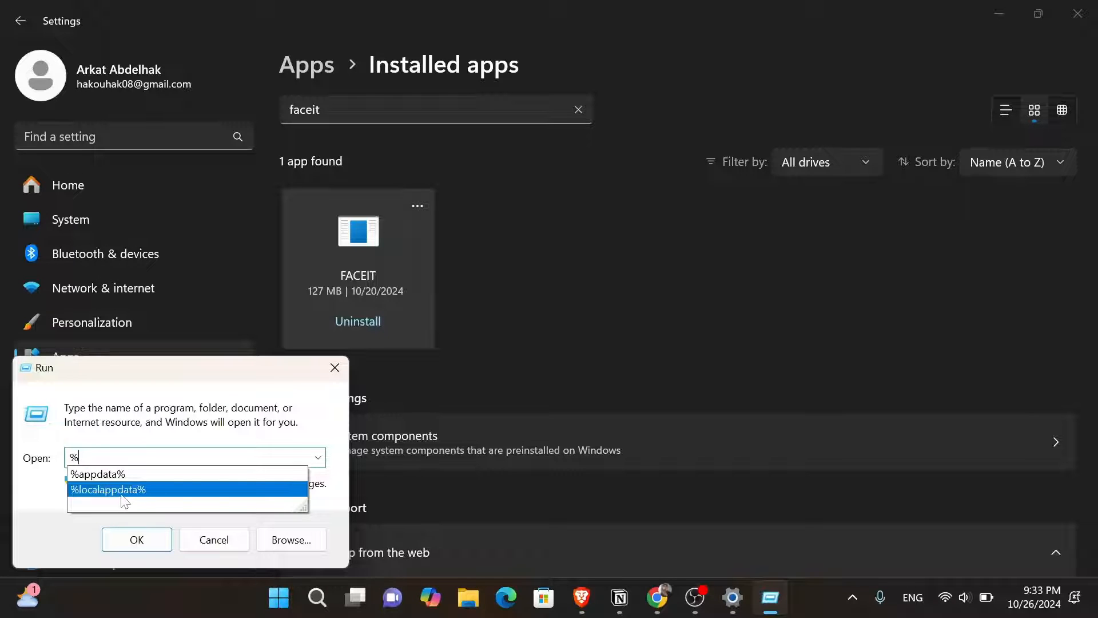
click(107, 489)
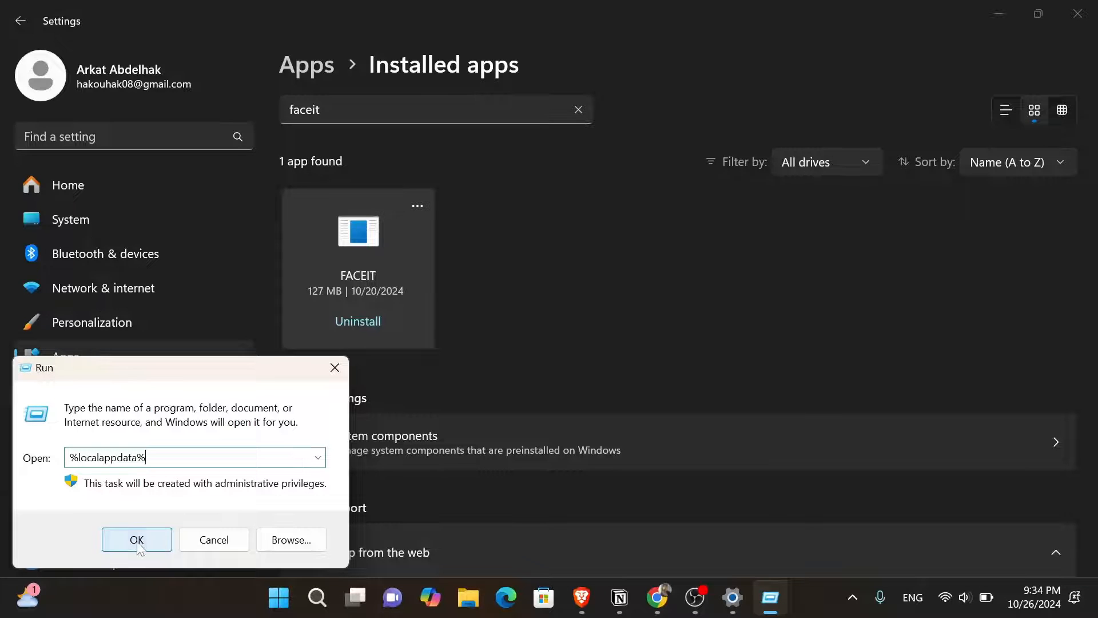
click(136, 539)
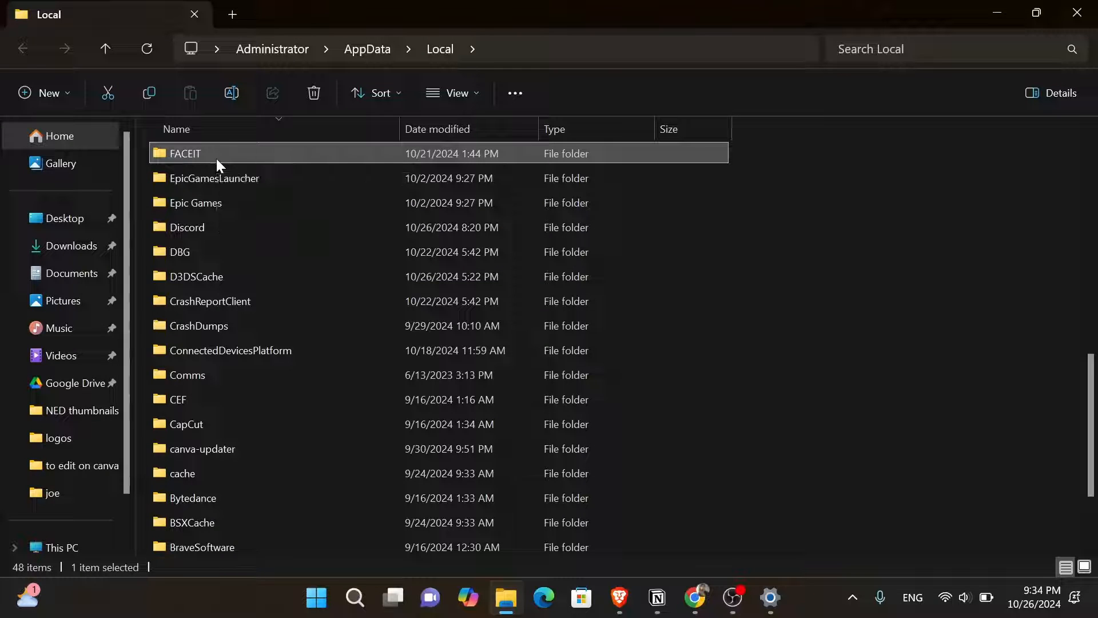
Step: Delete the FACEIT folder in AppData\Local via its right-click menu
right_click(184, 153)
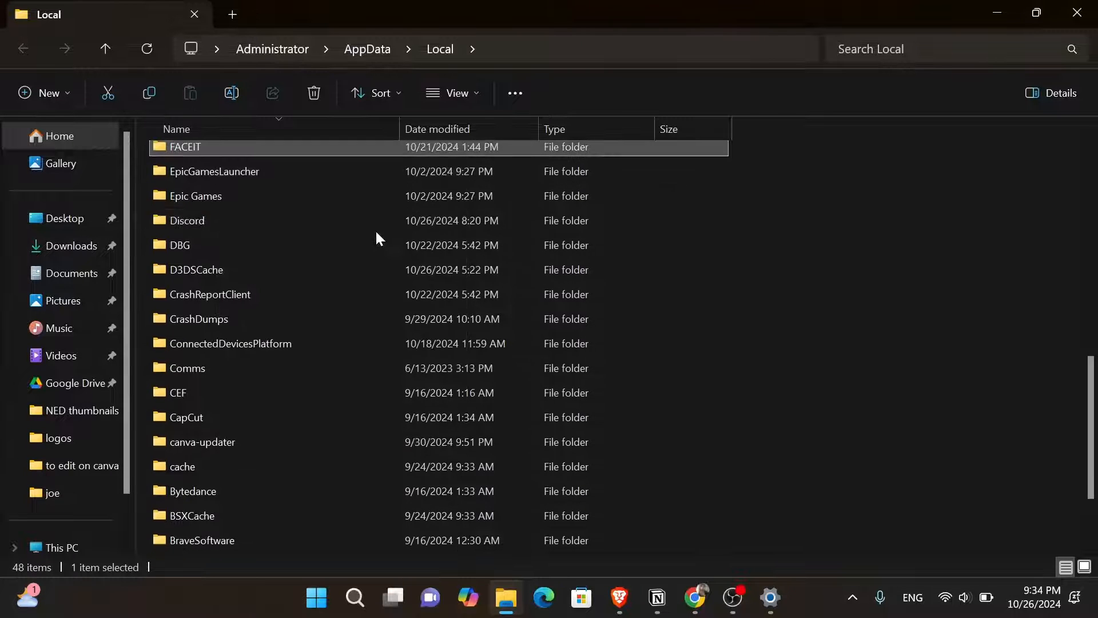
click(187, 221)
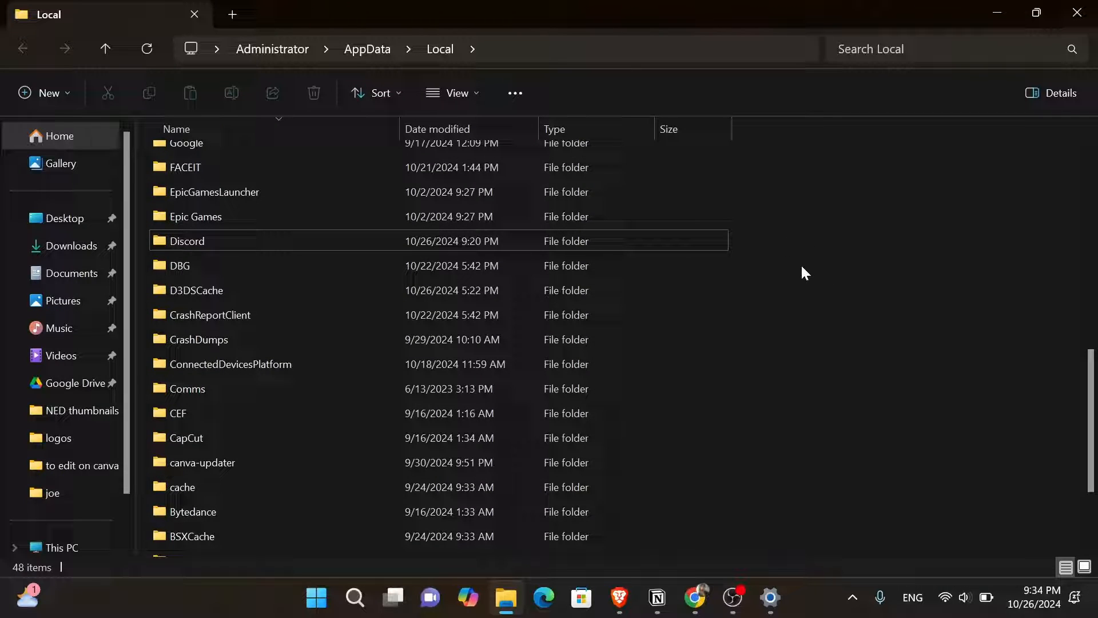
mouse_move(826, 288)
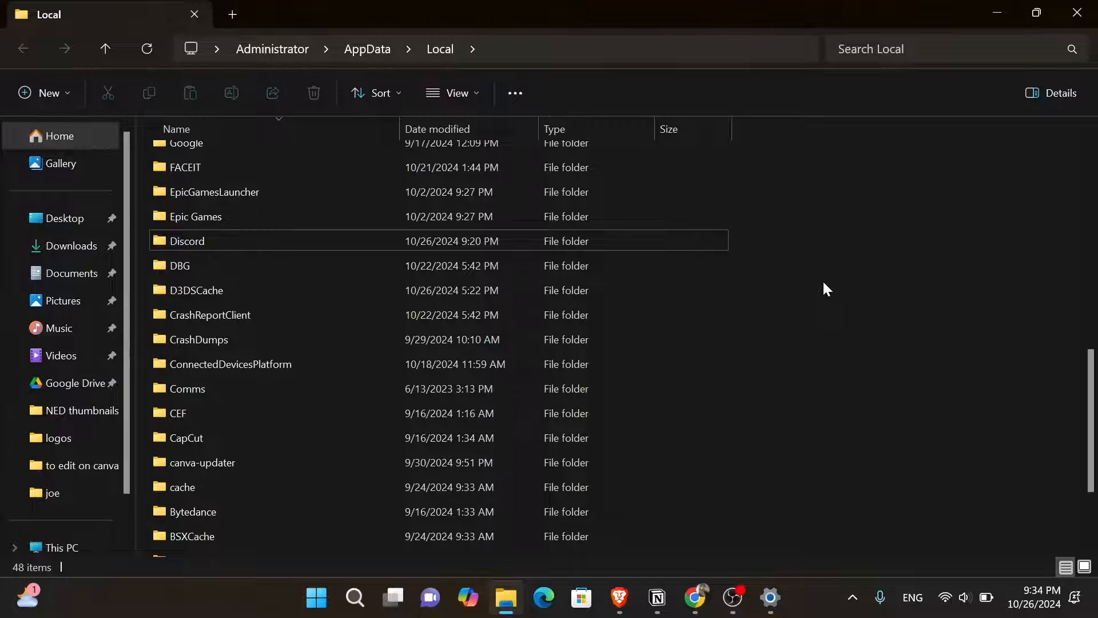